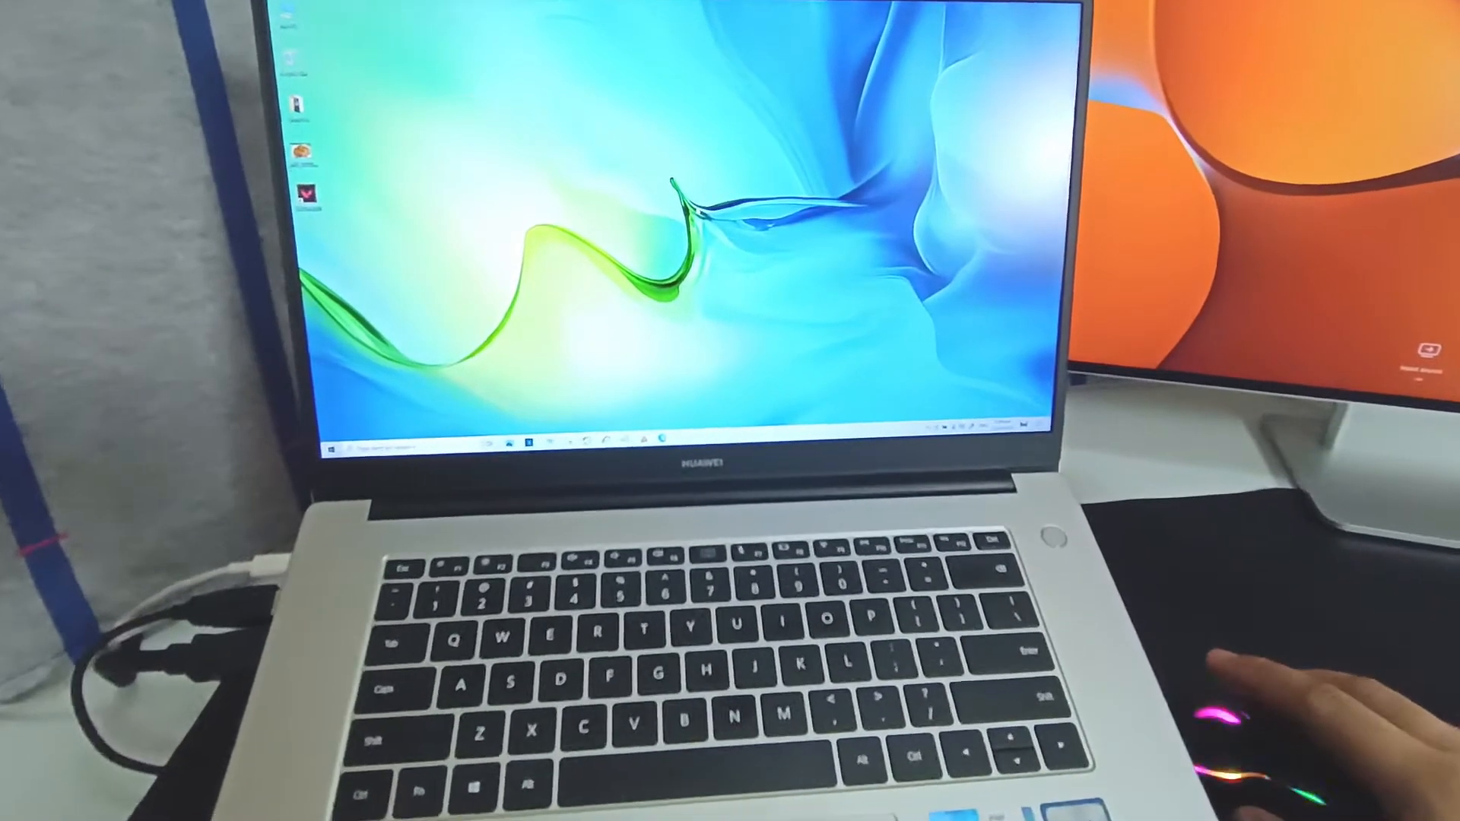
# - Bring up the desktop's right-click shortcut menu
pyautogui.rightClick(829, 335)
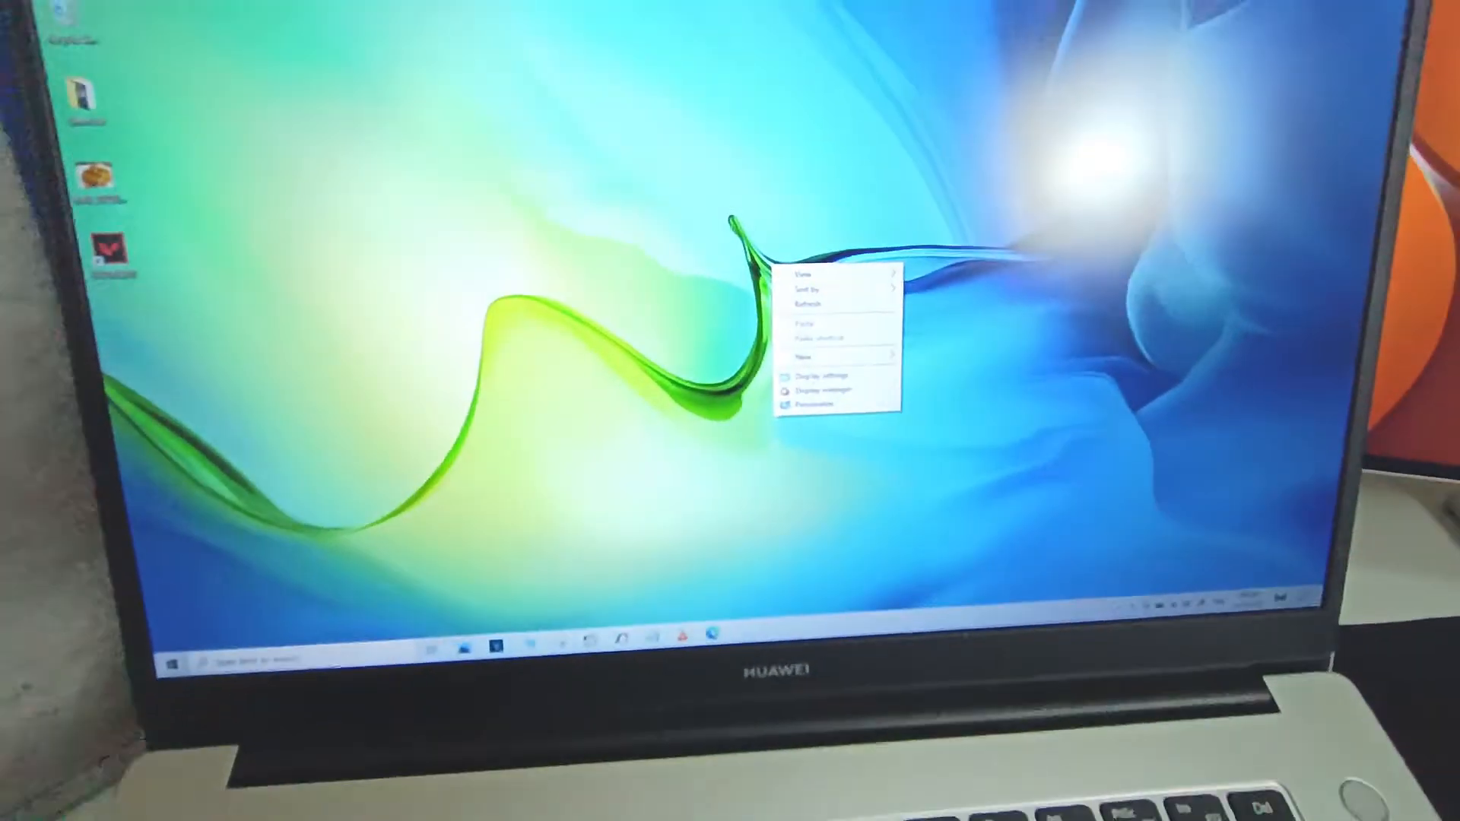
# - From Display settings, set Multiple displays to Extend these displays and keep the changes
pyautogui.click(819, 377)
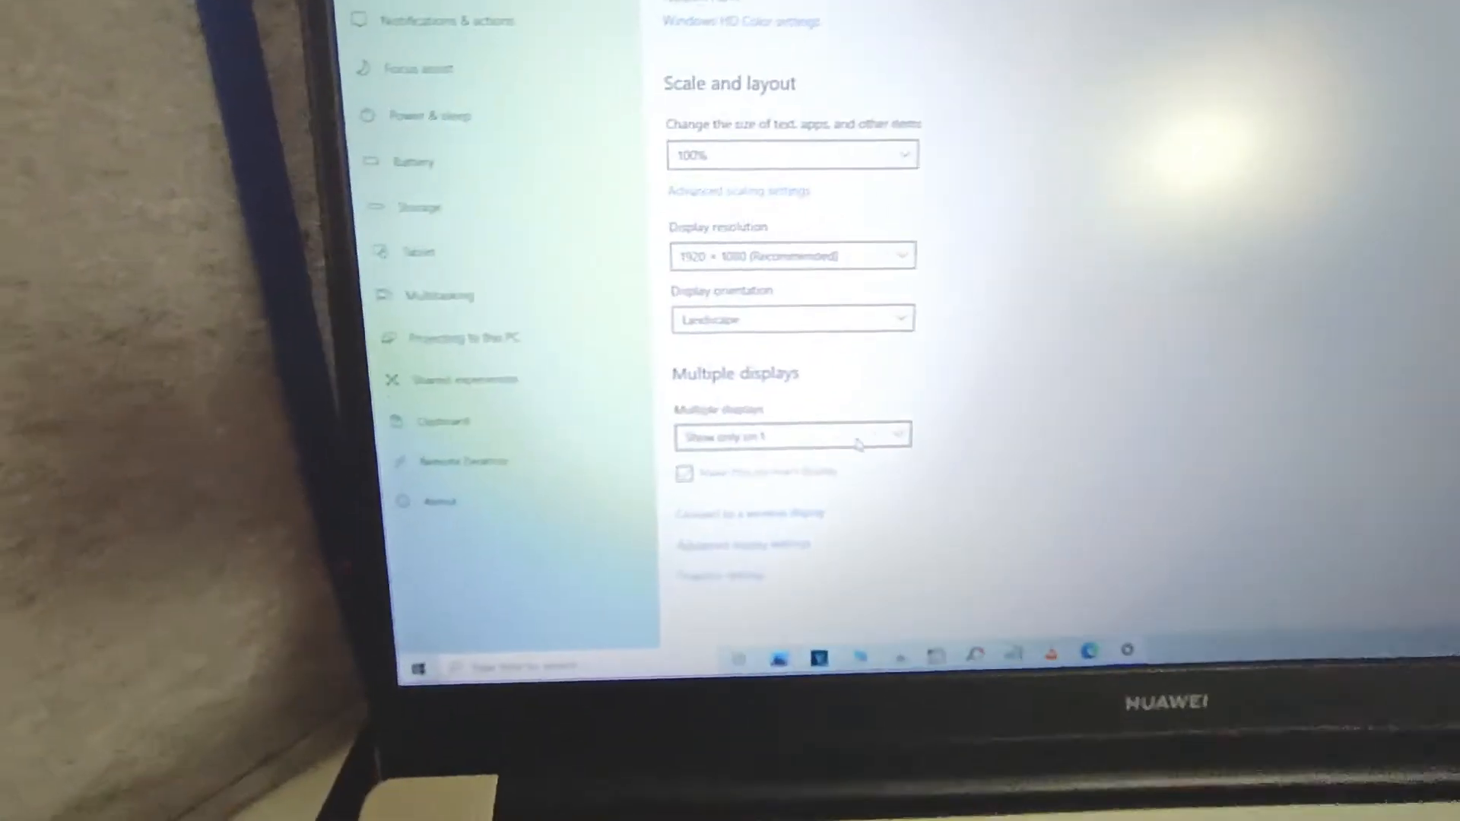
pyautogui.click(791, 438)
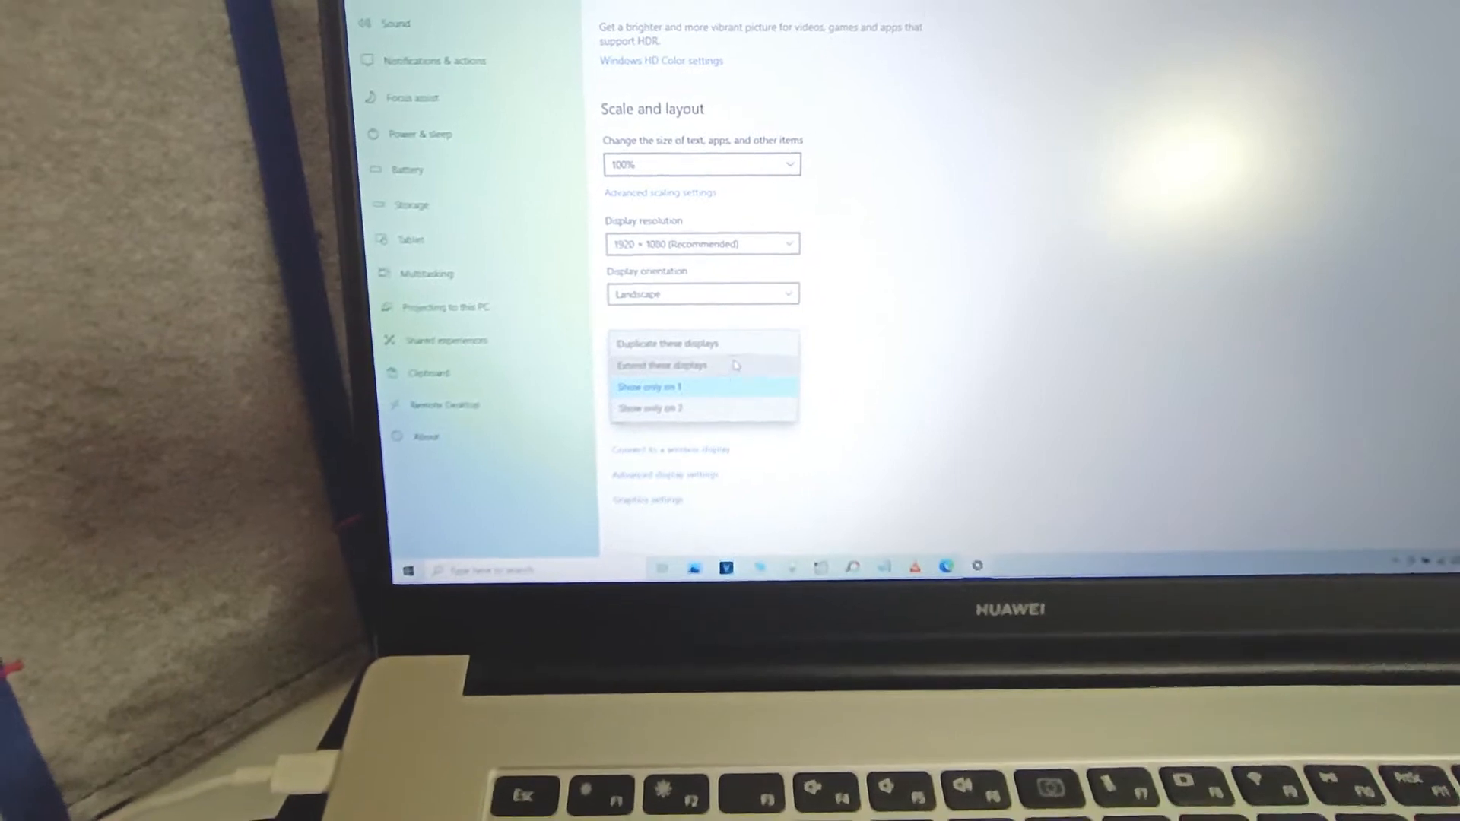
pyautogui.click(649, 386)
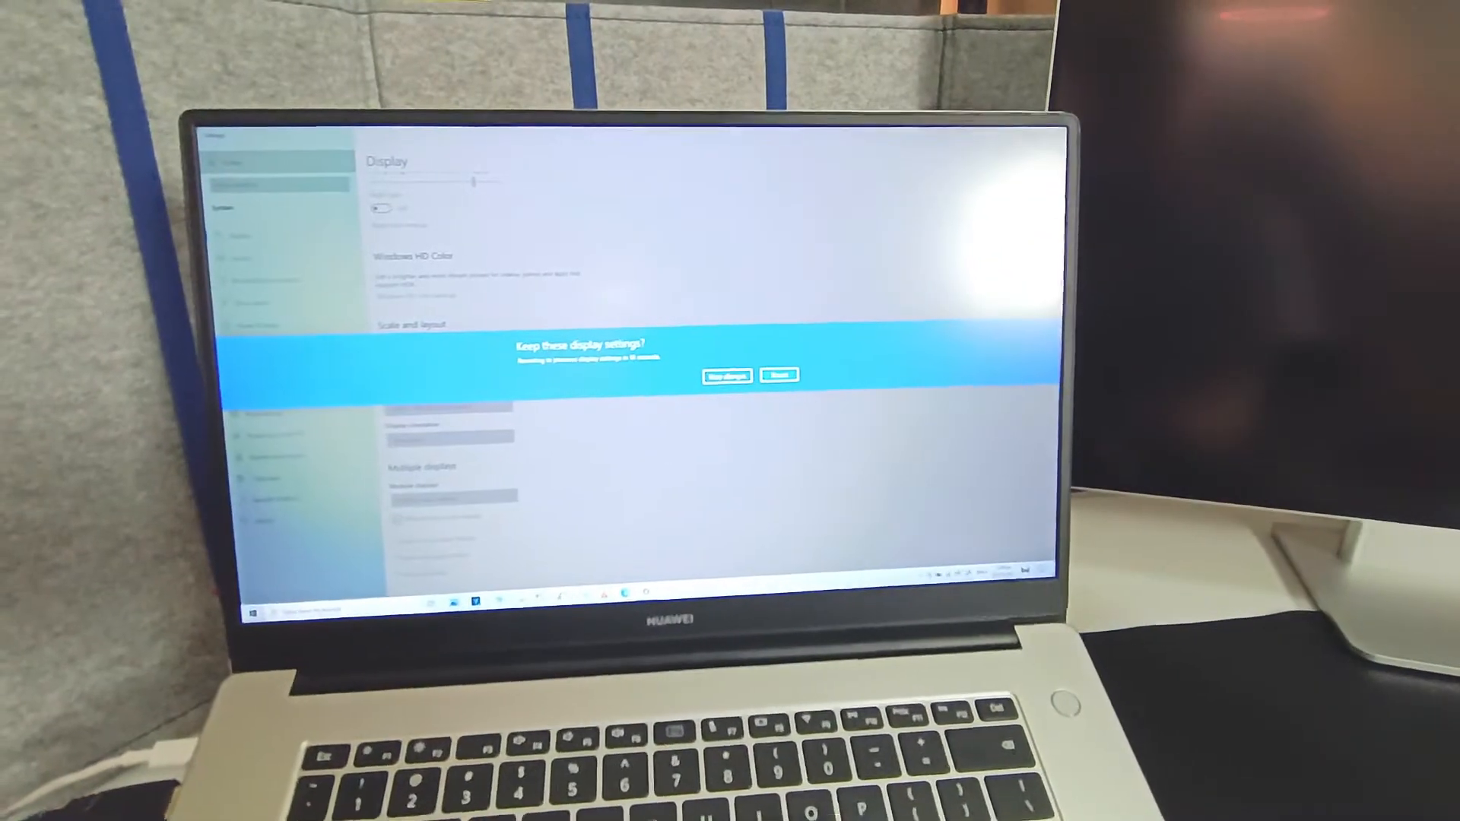
pyautogui.click(725, 376)
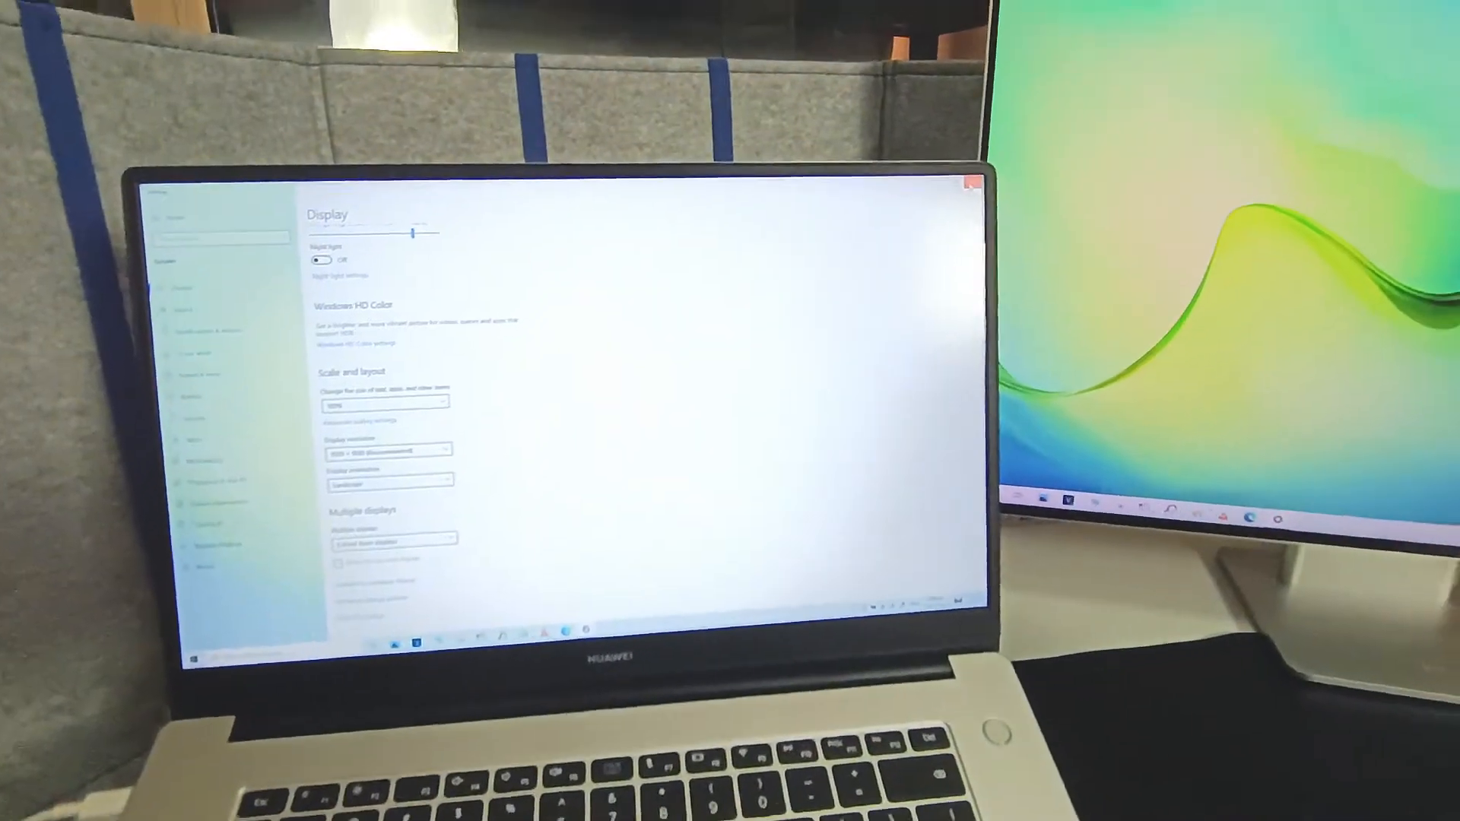